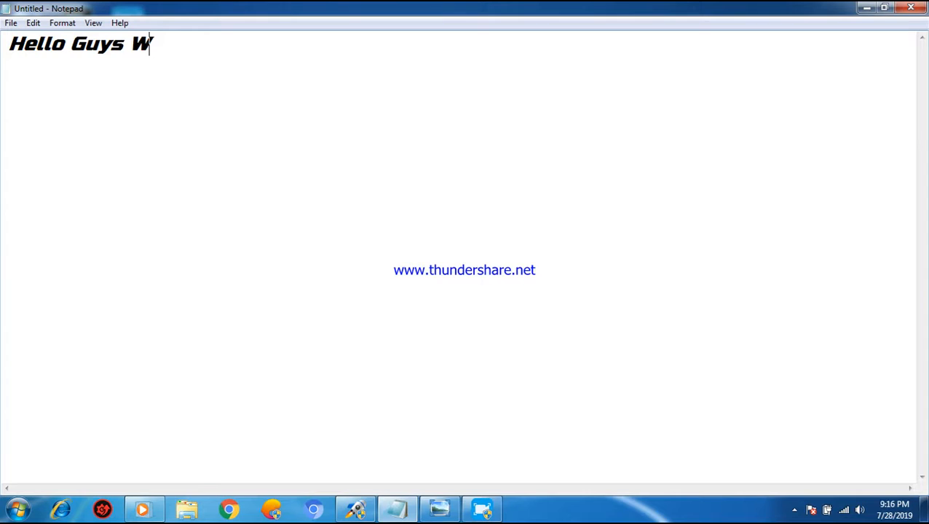
# Type the intro: 'Welcome To NINJA GAMERYT', the latest face of Barcelona youngster Hiroki Abe, link in the description
pyautogui.write('elcome To NINJA GAMERYT.')
pyautogui.write('Today I')
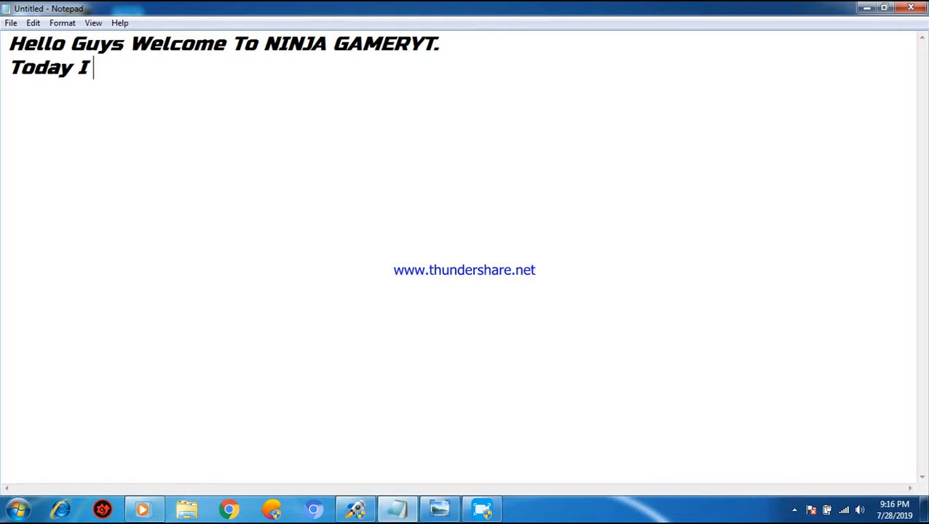
pyautogui.write('Will Give You The')
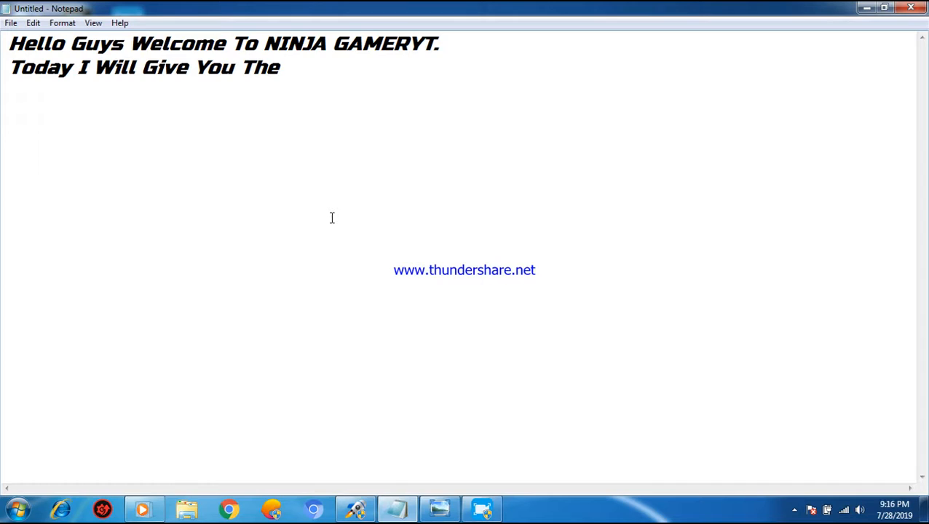
pyautogui.write('Latest Face Of')
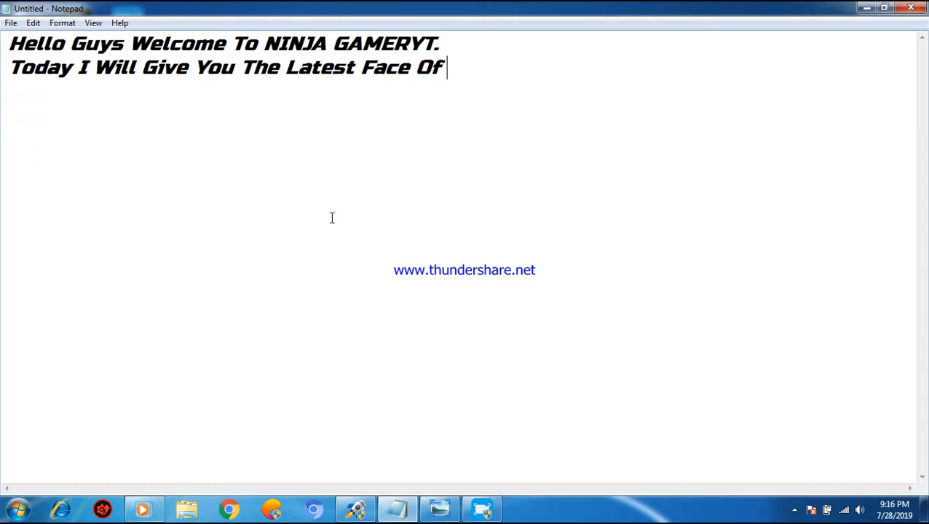
pyautogui.write('The Barcelona Youngster')
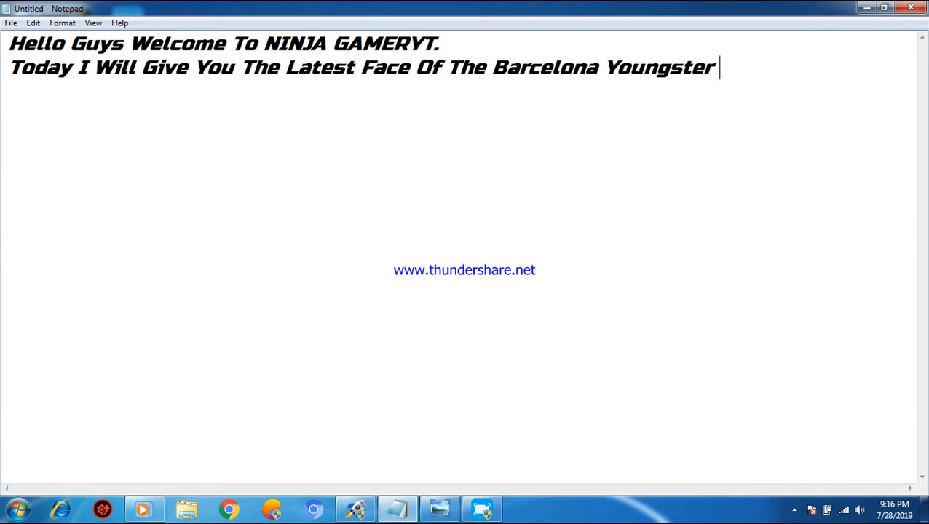
pyautogui.write('Hiroki Abe.')
pyautogui.write('Link')
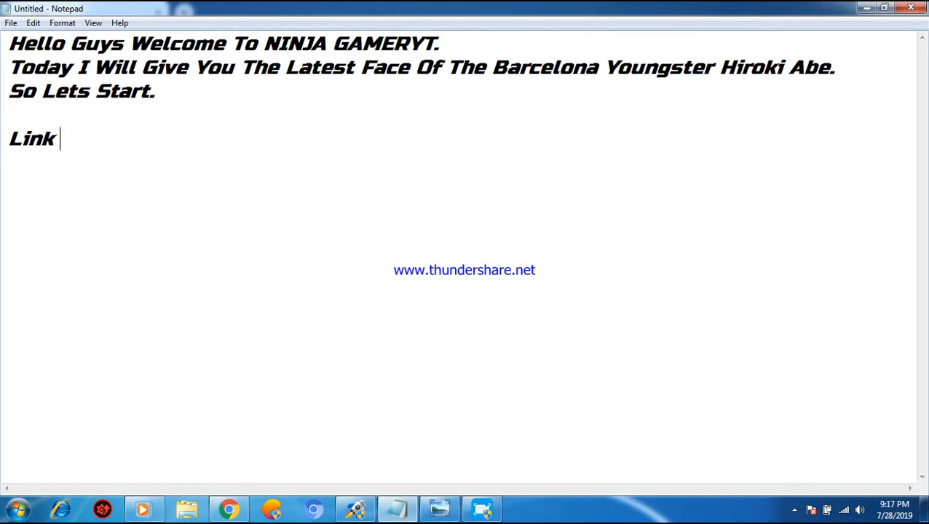
pyautogui.write('Is In The Descri')
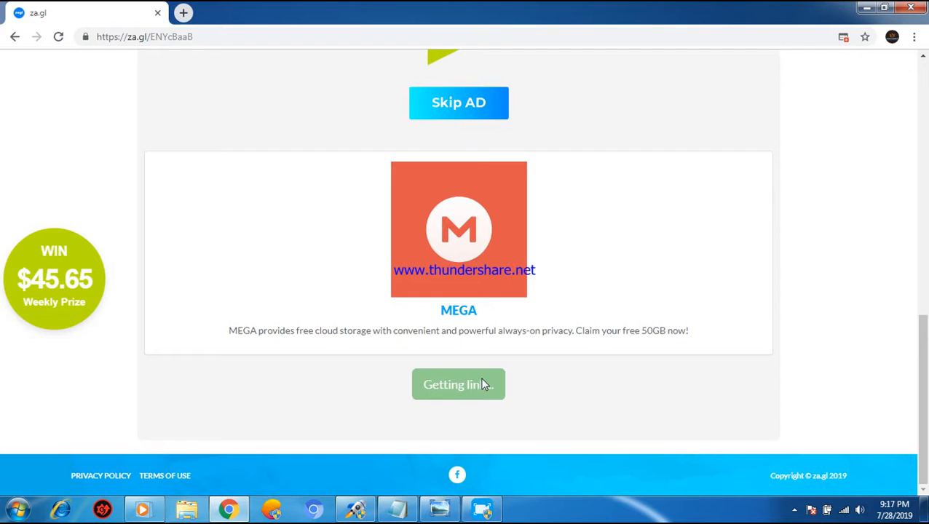
# Continue past the za.gl 'Getting link...' button toward the MEGA download
pyautogui.click(457, 384)
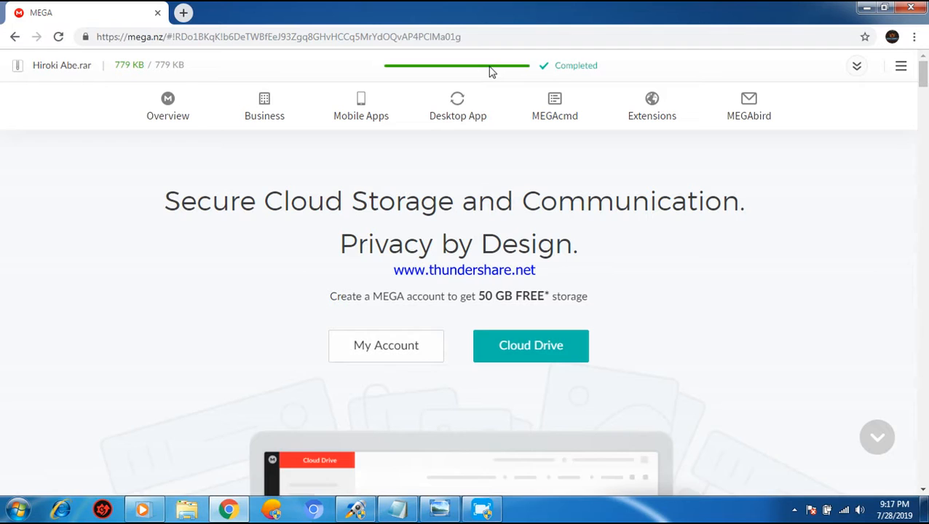
# Bring up the actions for the downloaded Hiroki Abe.rar archive
pyautogui.rightClick(155, 145)
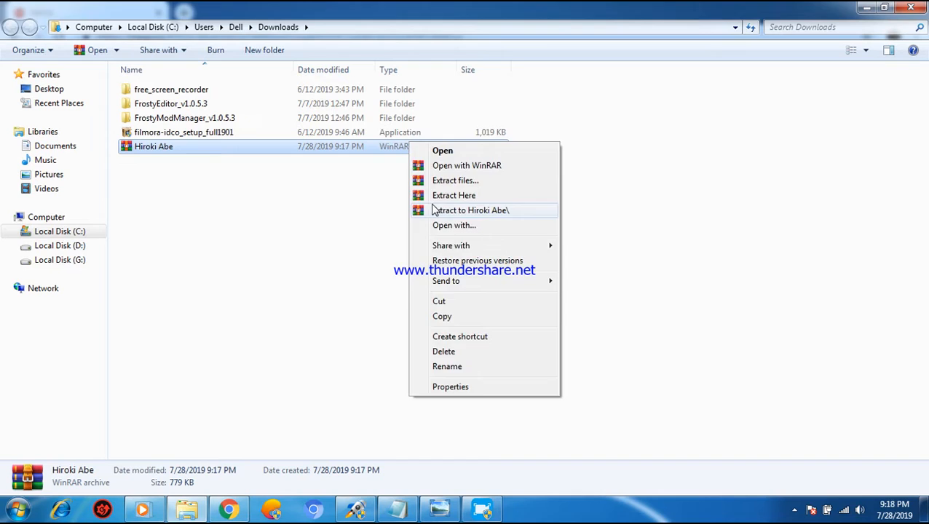
# Extract Hiroki Abe.rar into its own Hiroki Abe folder and go back out
pyautogui.click(471, 210)
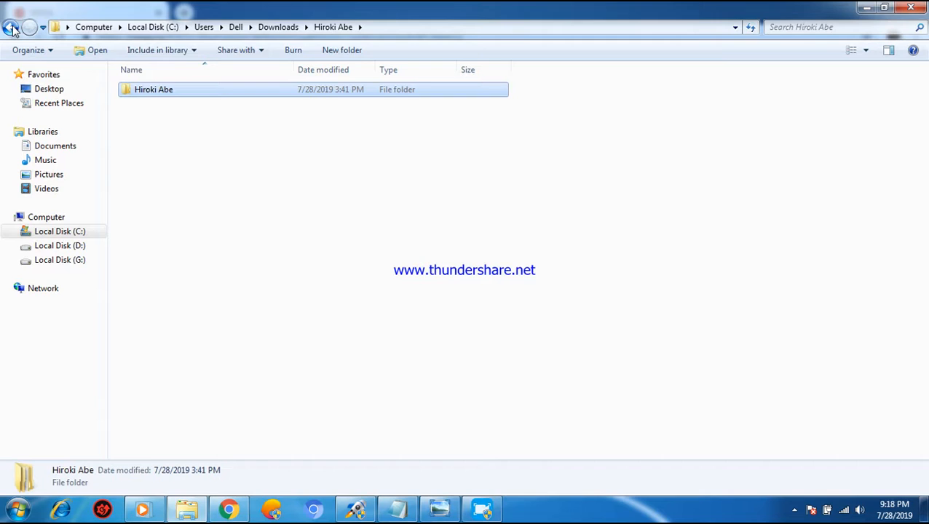
pyautogui.click(59, 245)
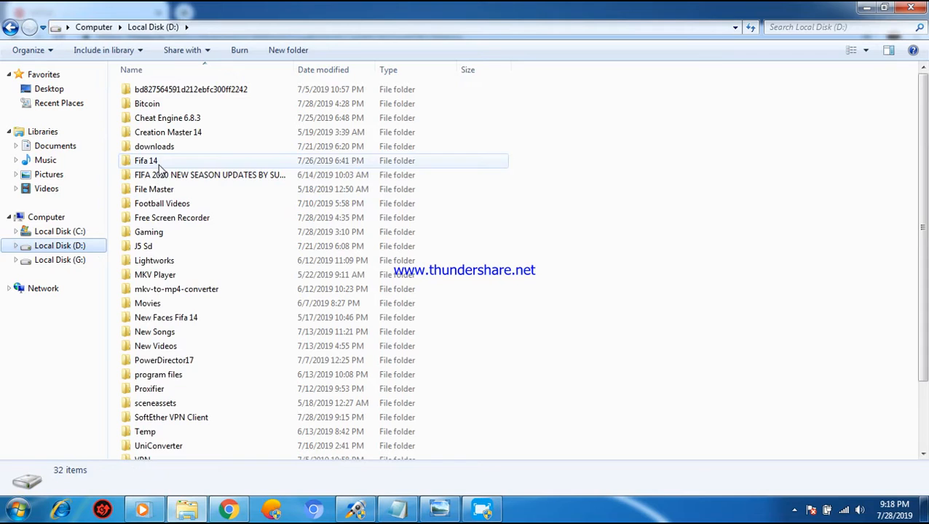
# Merge the extracted Game folder into D:\Fifa 14, confirming the folder replace
pyautogui.doubleClick(146, 160)
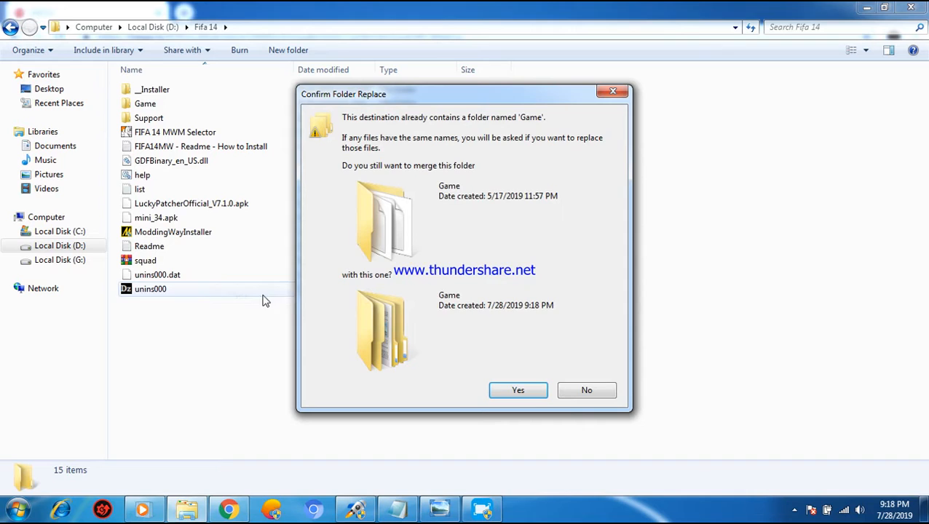
pyautogui.click(518, 390)
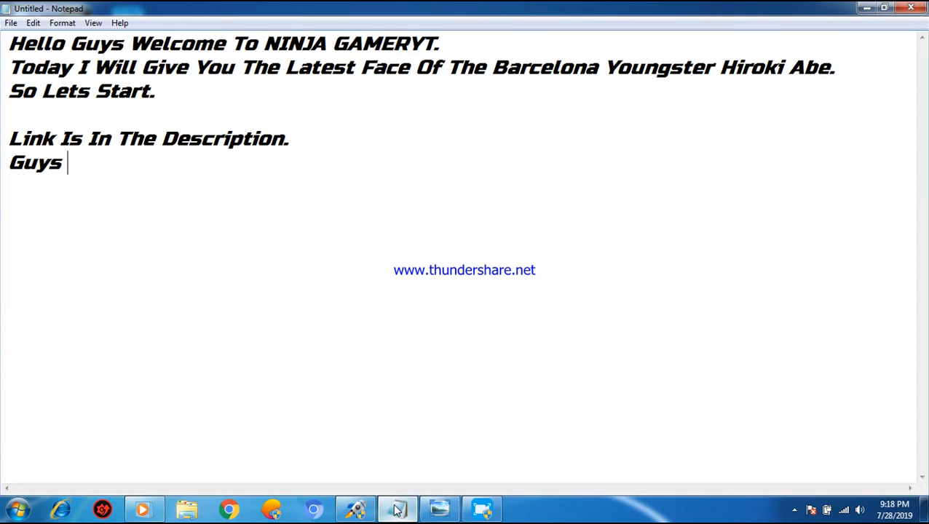
# Type the closing line 'Guys You Are Done And See How I...'
pyautogui.write('You Are Done An')
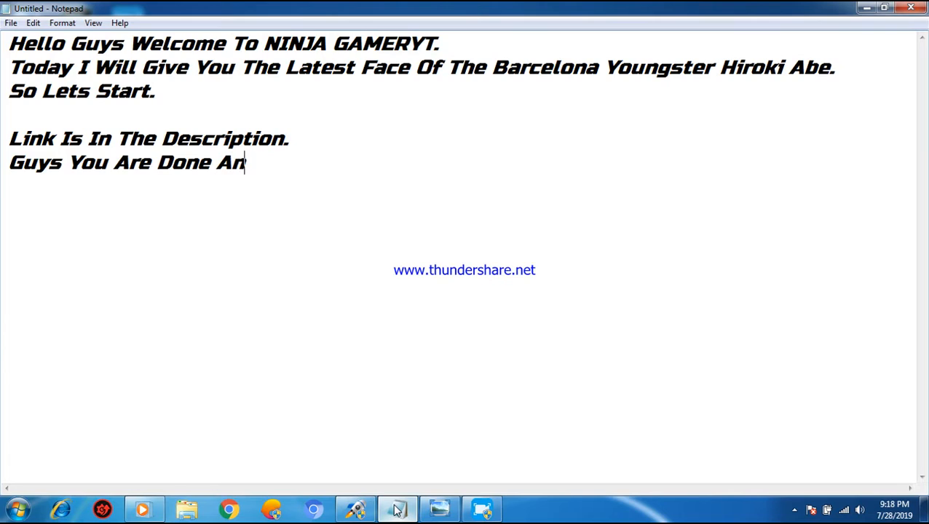
pyautogui.write('d See How I')
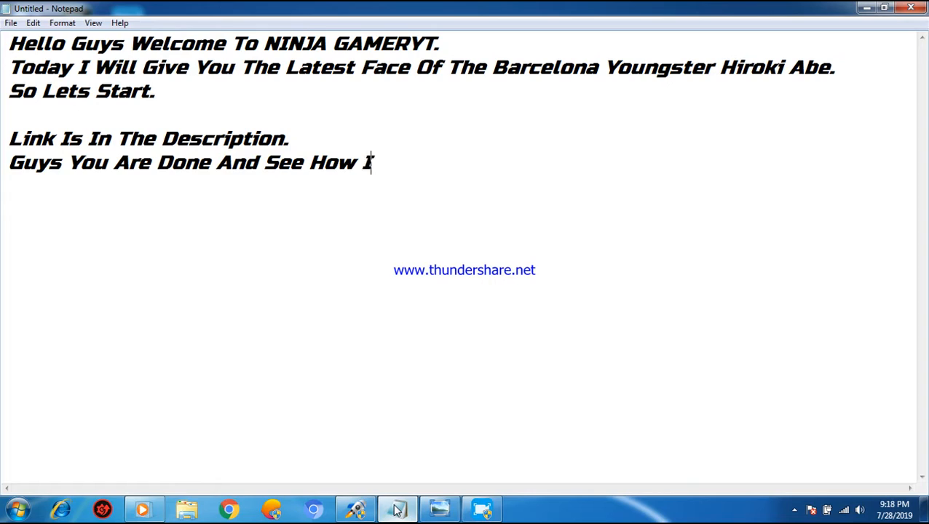